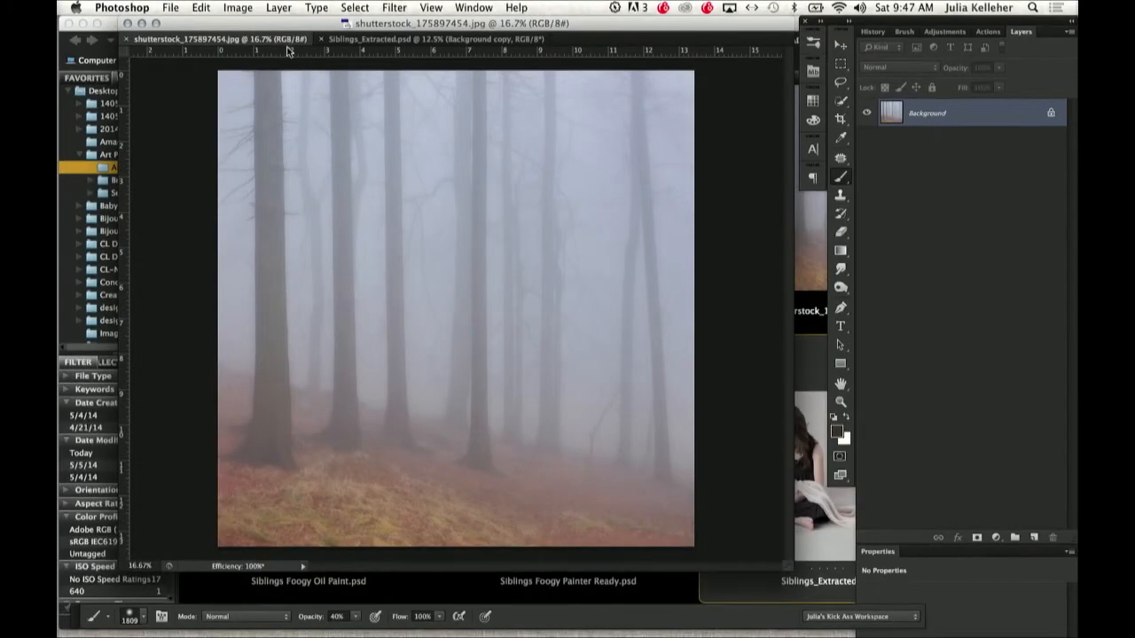
- Preview the Siblings_Extracted cutout over transparency by toggling the Background layer's visibility, then select the Background layer
click(443, 39)
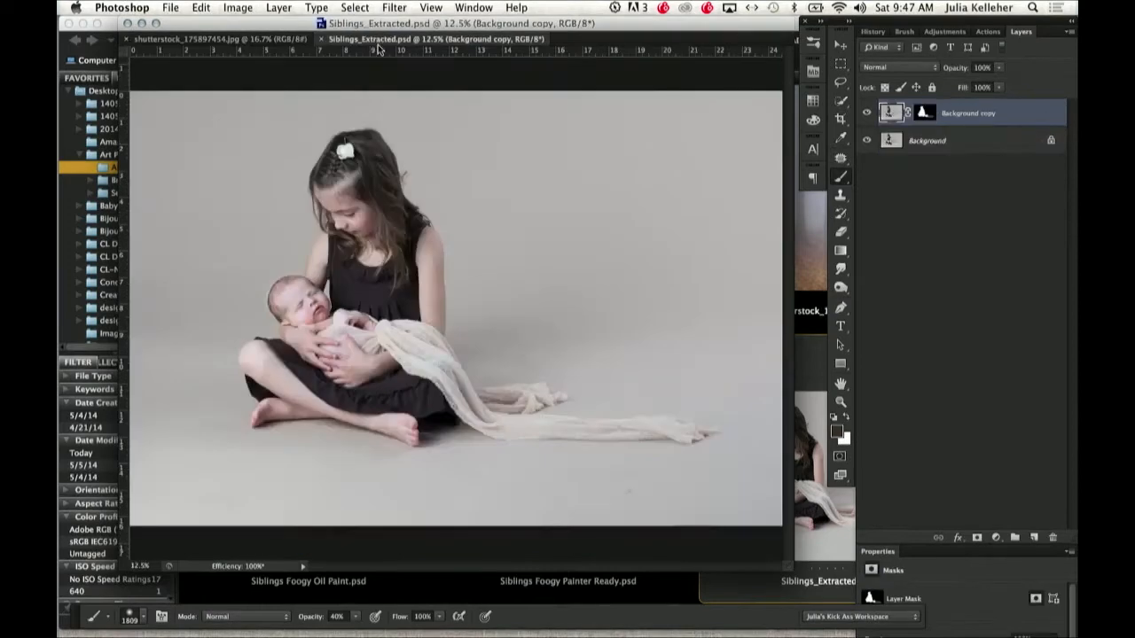
click(867, 140)
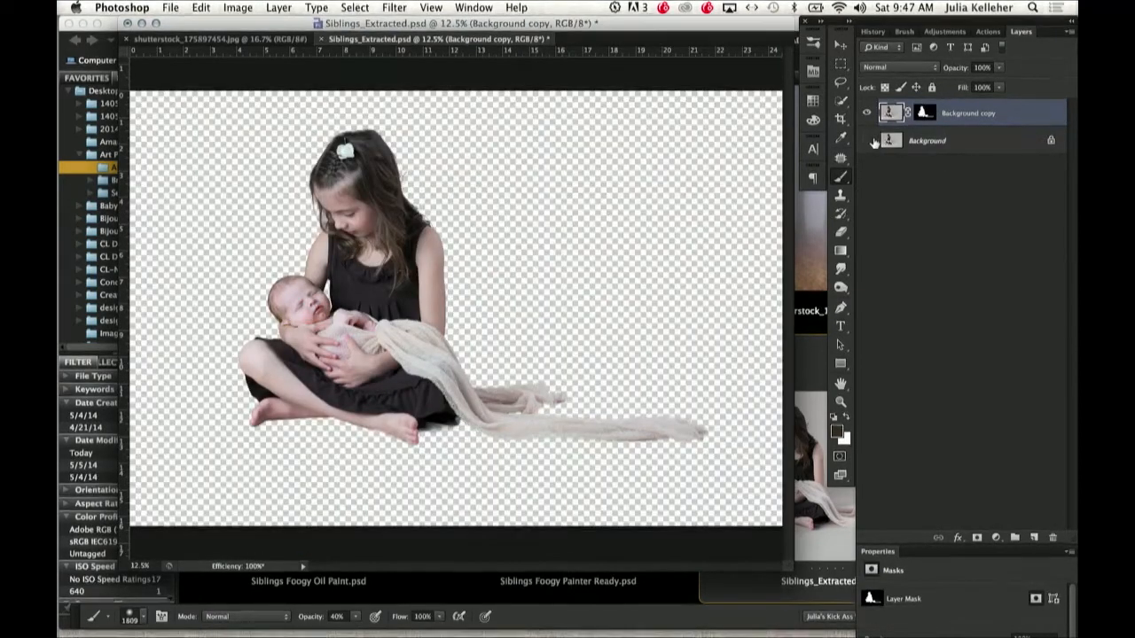
click(869, 141)
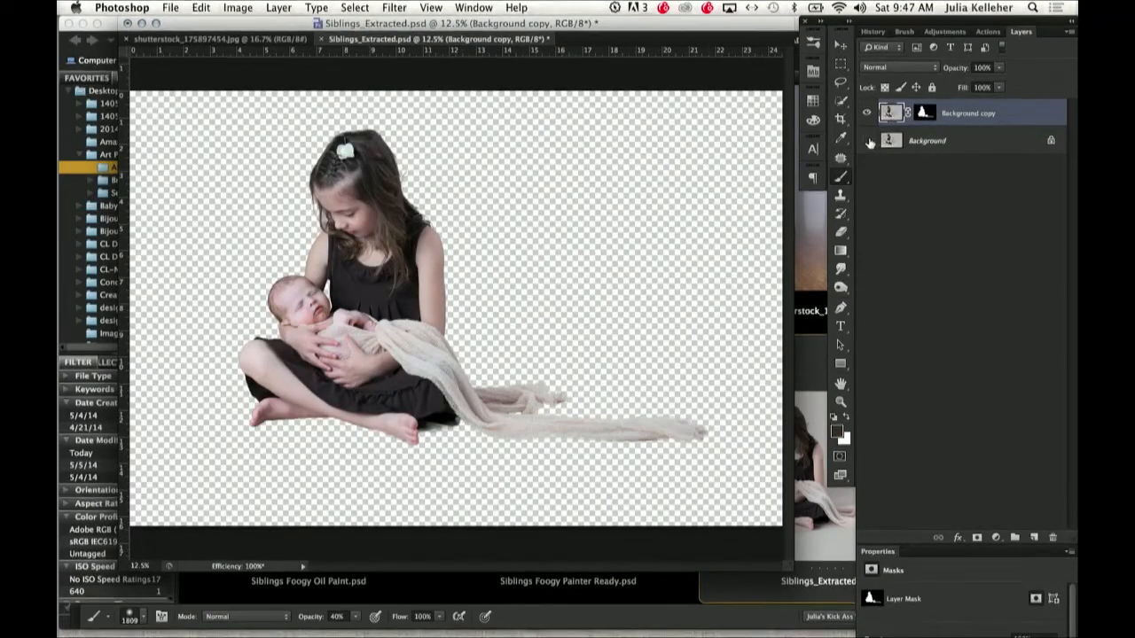
click(869, 140)
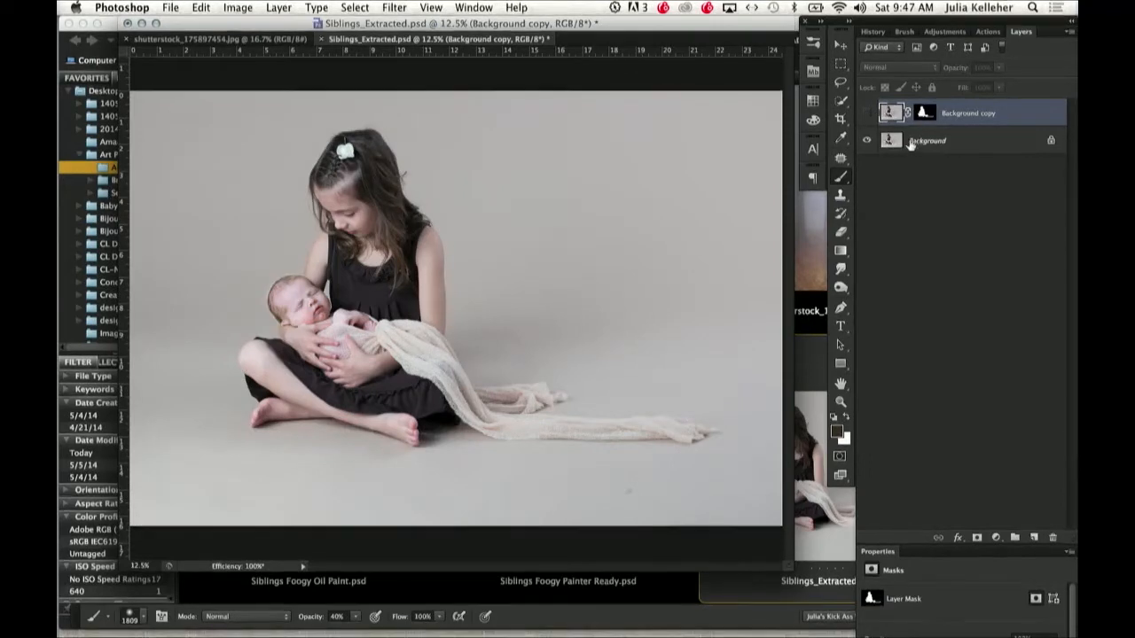
click(926, 141)
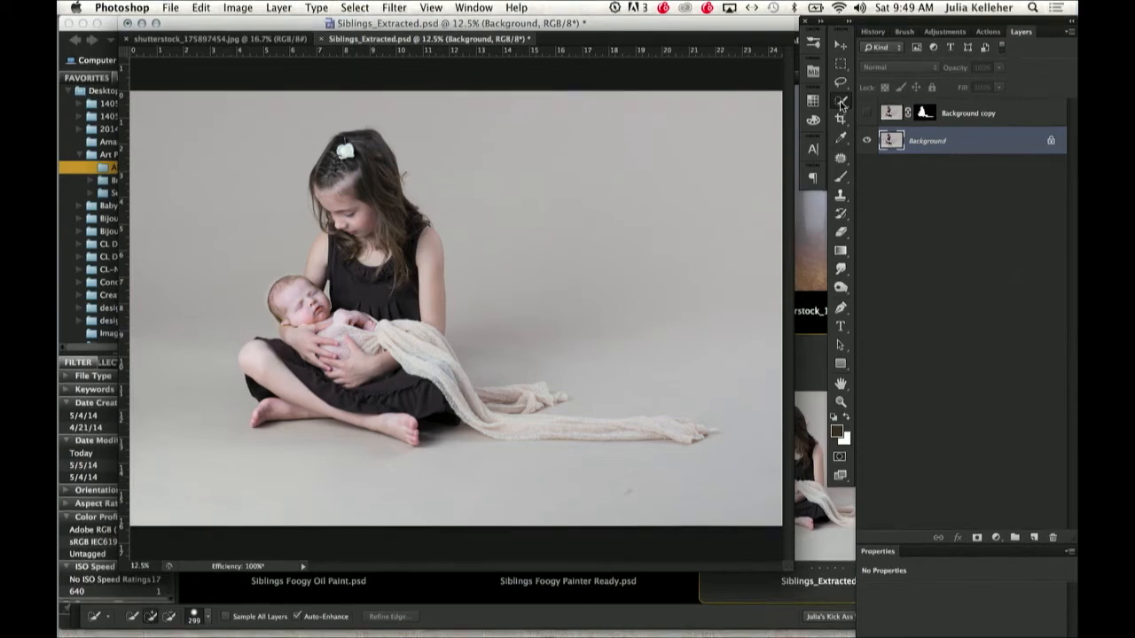
mouse_move(354, 146)
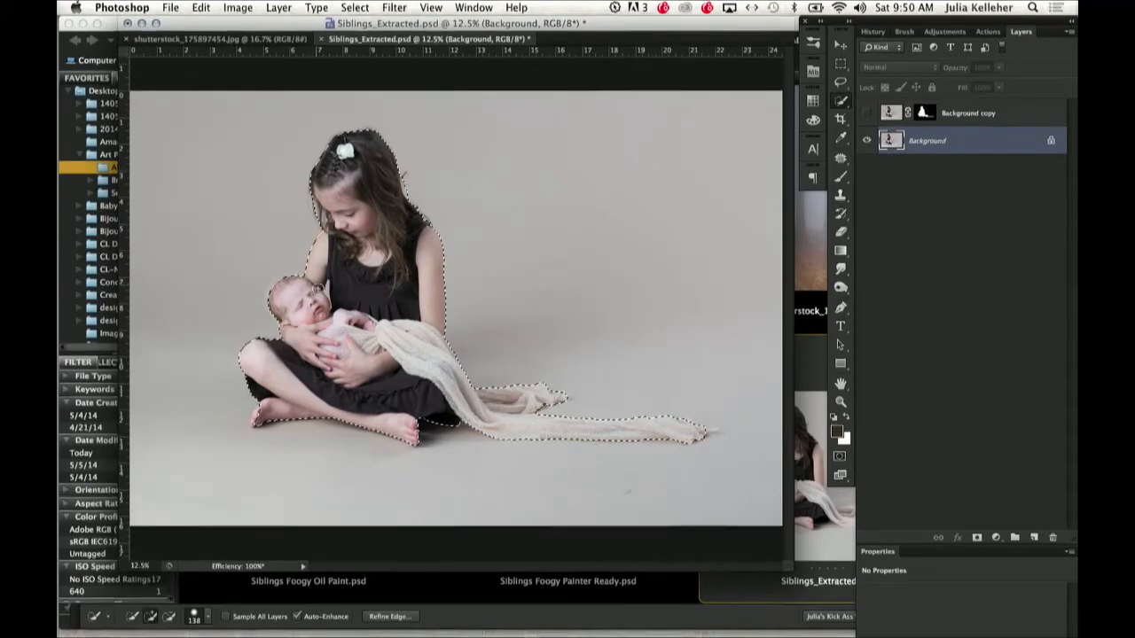
- Magnify the view around the baby's head, then bring the girl's legs and feet into view
key(cmd+space)
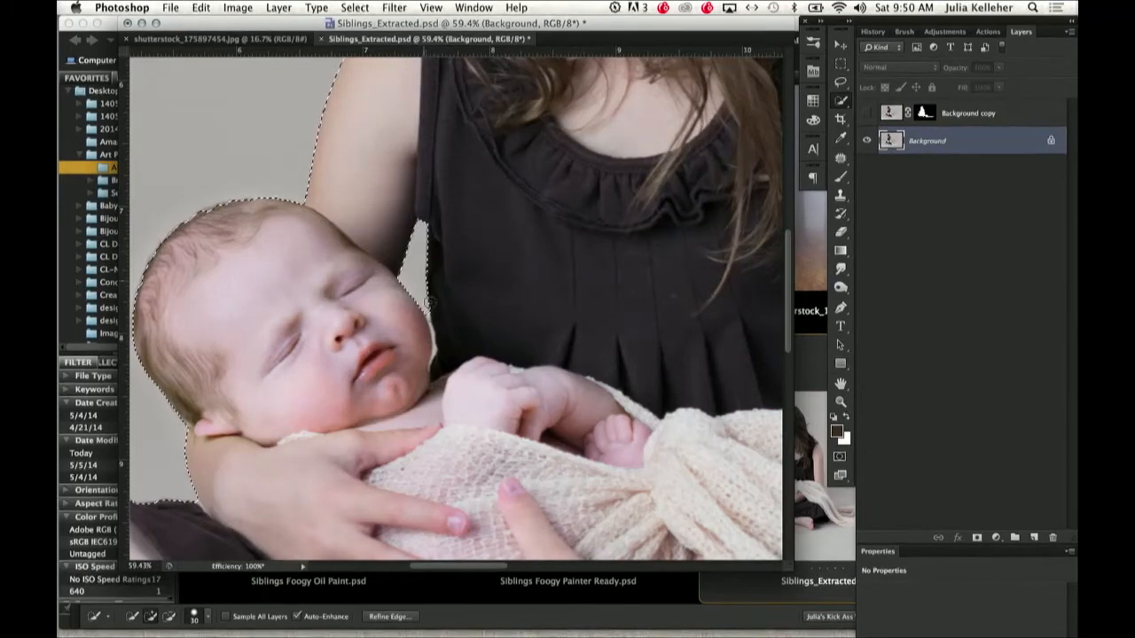
key(cmd+space)
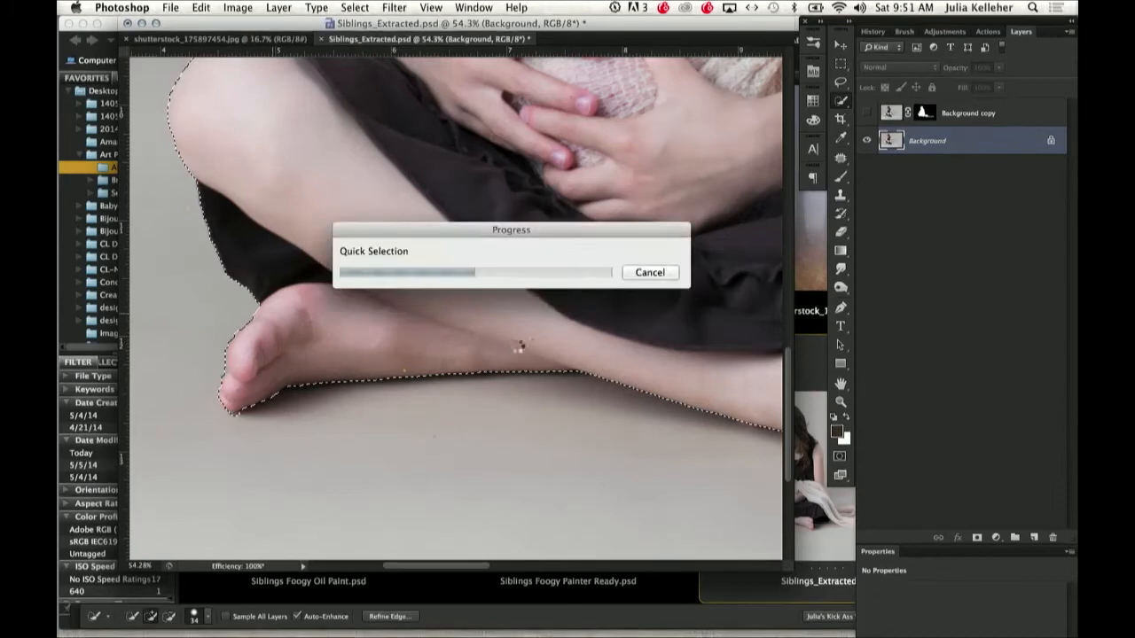
- Bring the draped blanket into view to continue tracing the selection edge
key(Space)
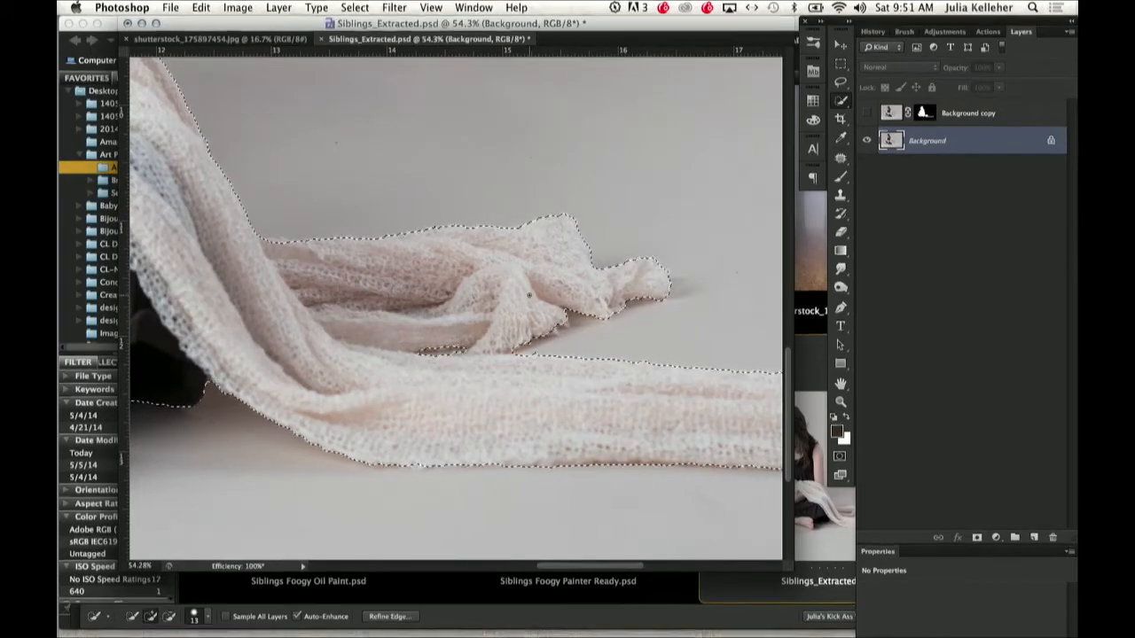
- Step back to view the whole photo and check the complete selection outline
key(cmd+space)
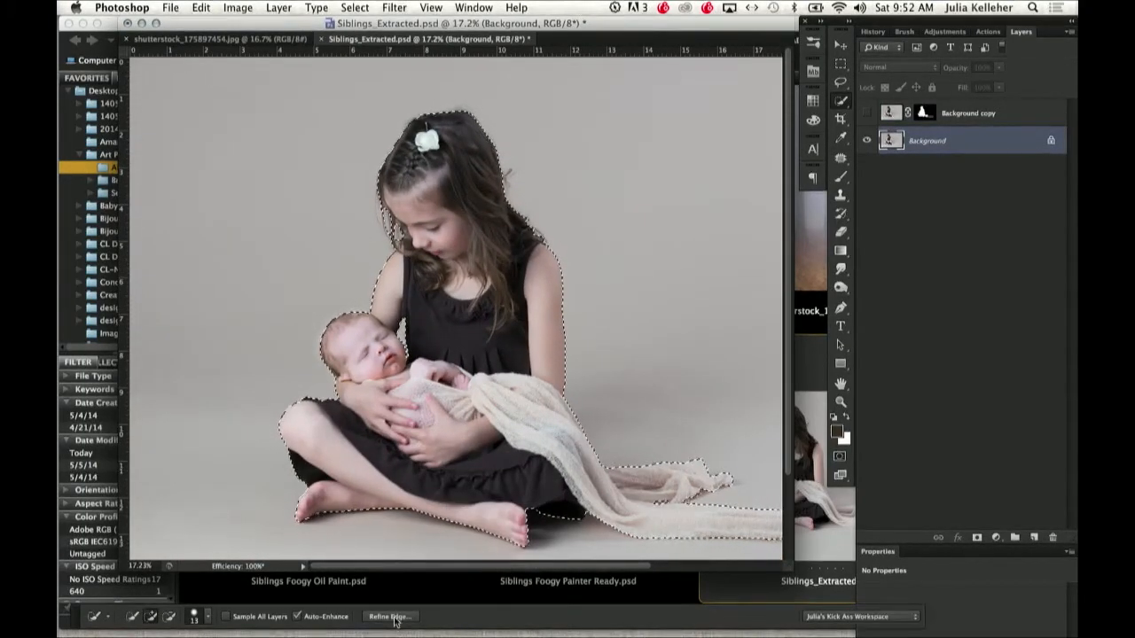
- Set the Refine Edge radius to 2.4 px and Shift Edge to -7% with Smart Radius on
click(397, 614)
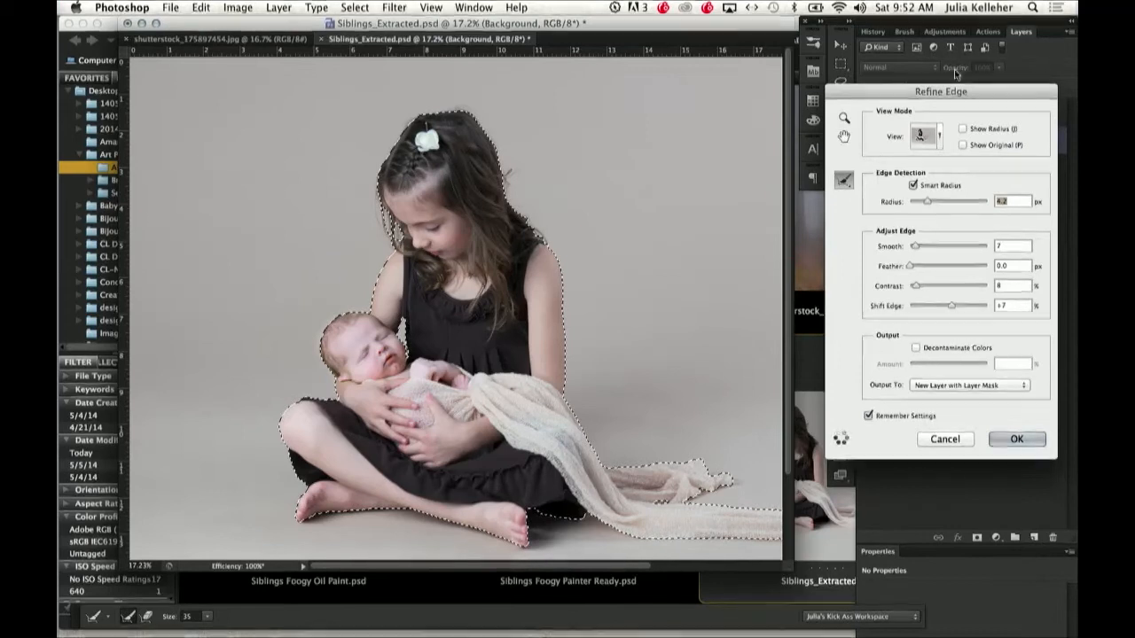
drag(940, 92, 780, 39)
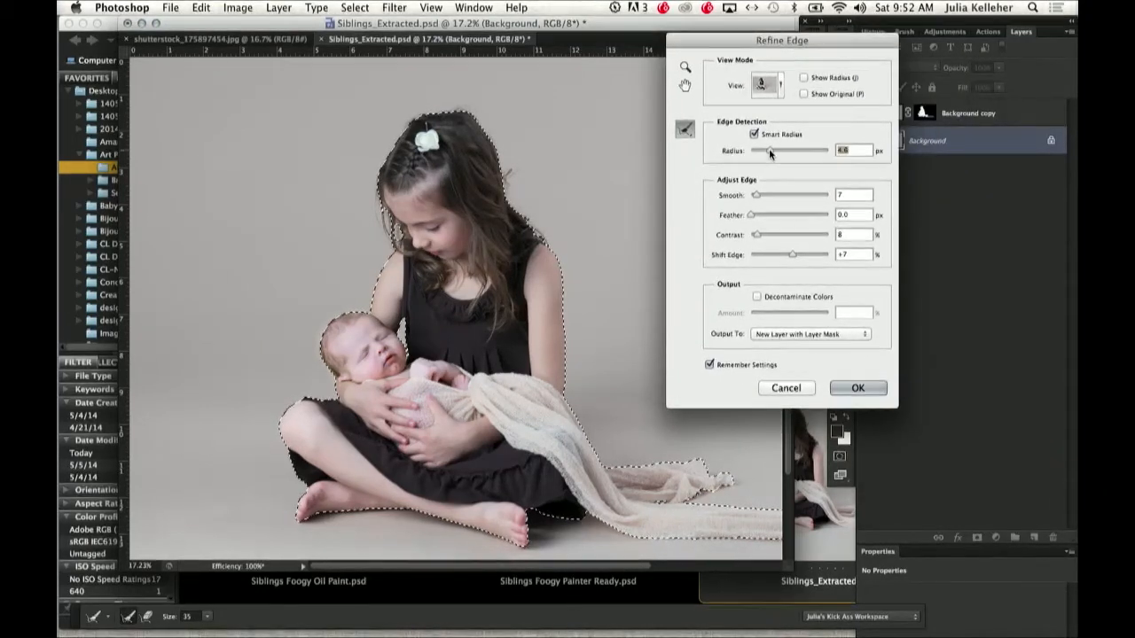
drag(770, 150, 759, 151)
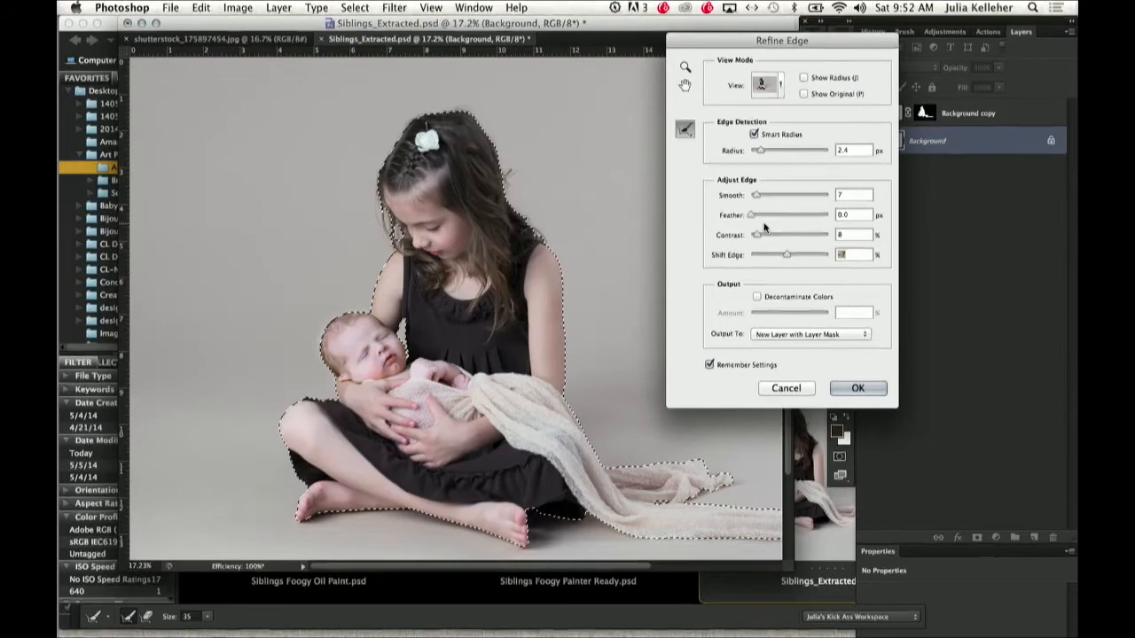
click(755, 135)
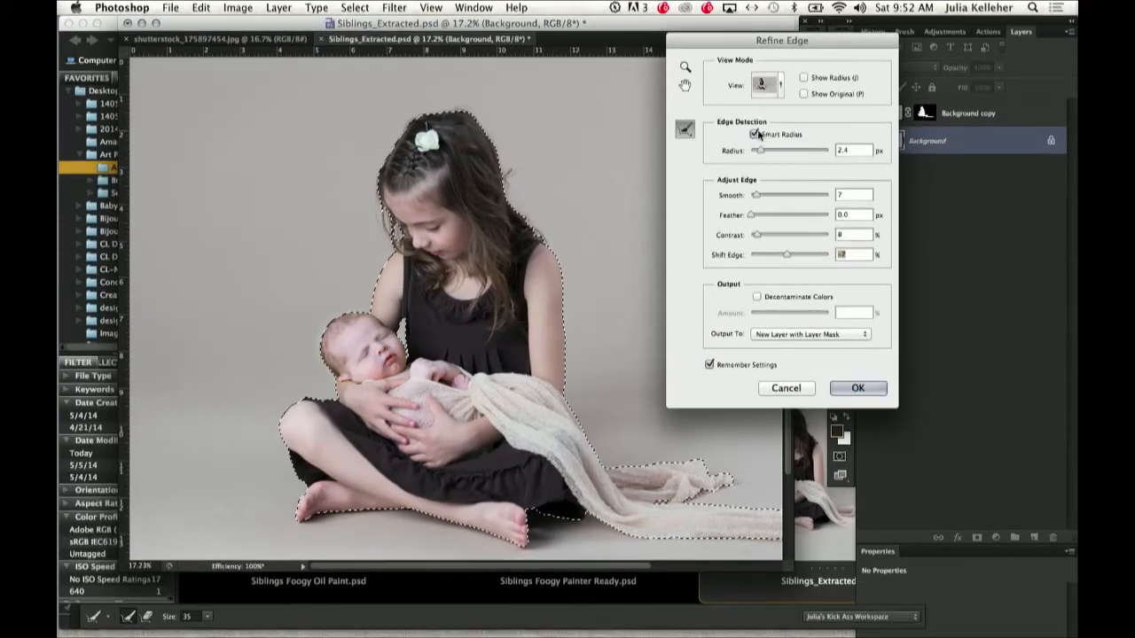
click(755, 135)
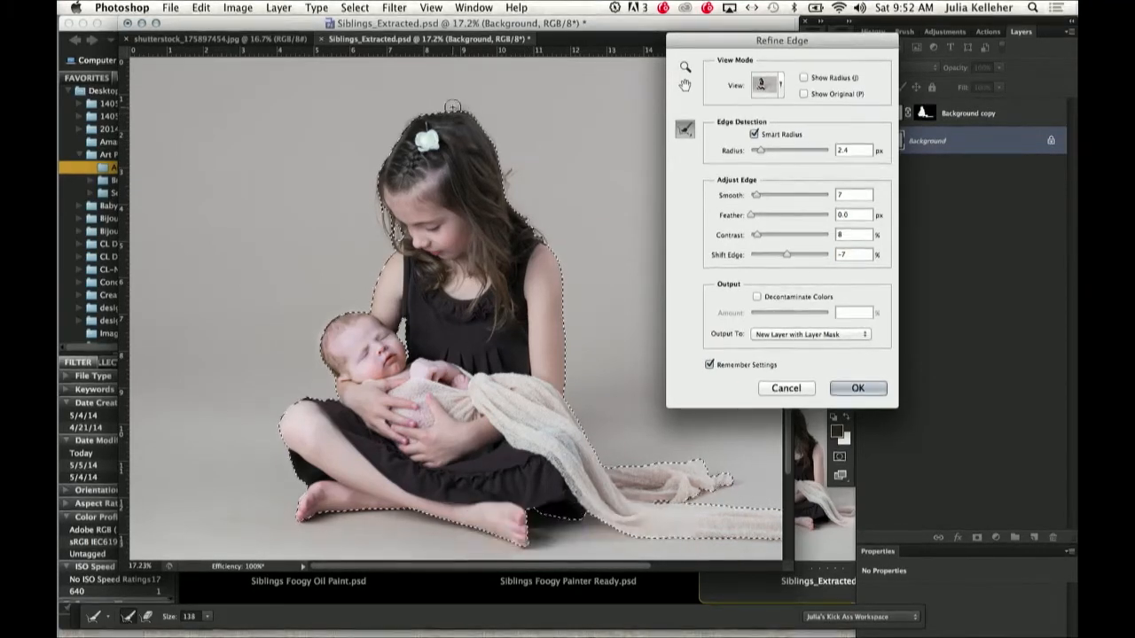
- Switch the Refine Edge view mode to Black & White to show the mask silhouette
key(cmd+z)
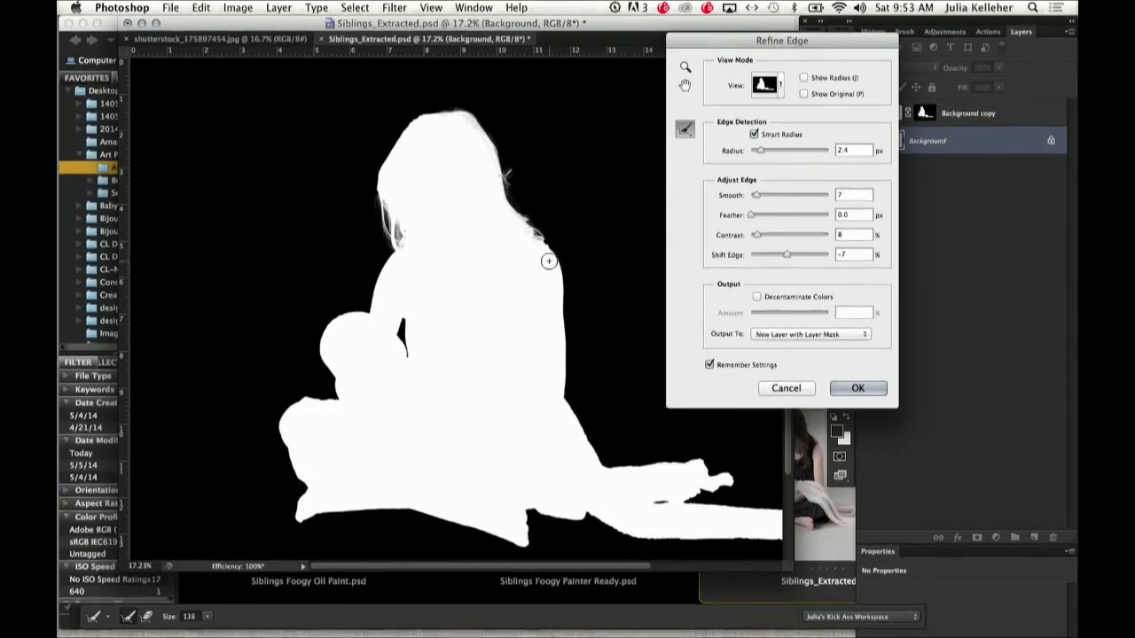
mouse_move(444, 245)
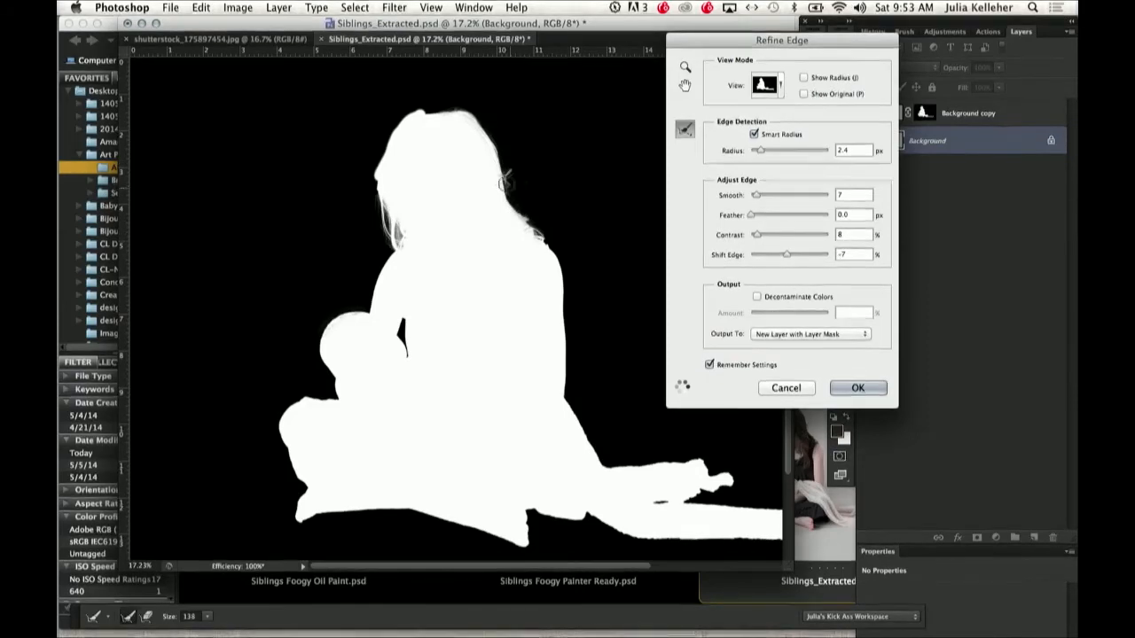
- Inspect the blanket and feet edges, then apply Refine Edge outputting a New Layer with Layer Mask
key(space)
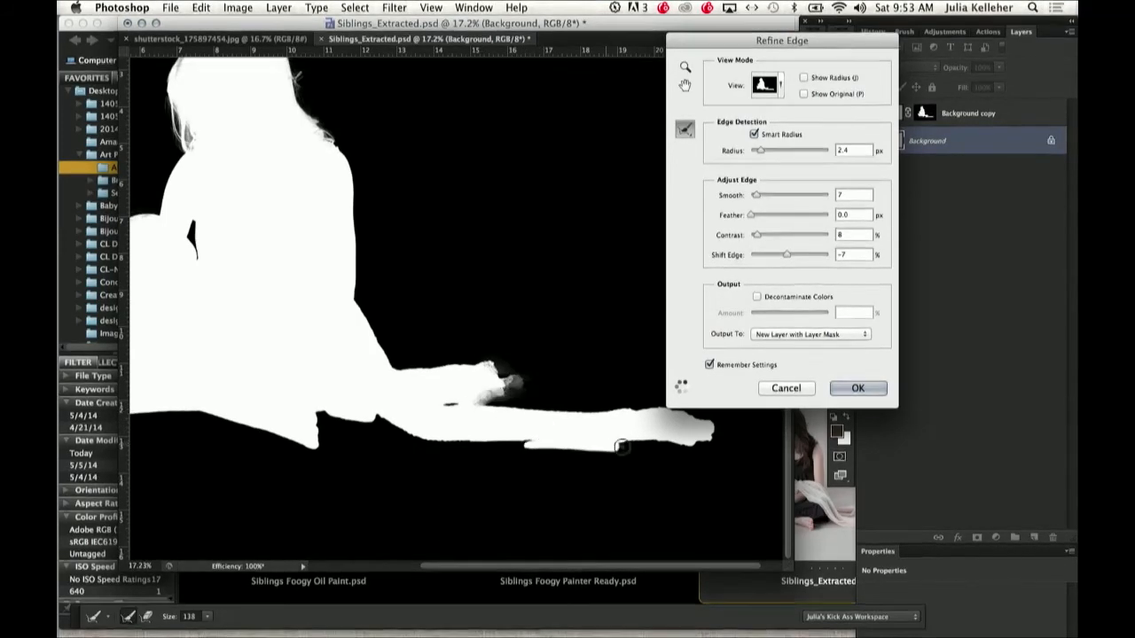
drag(621, 447, 702, 438)
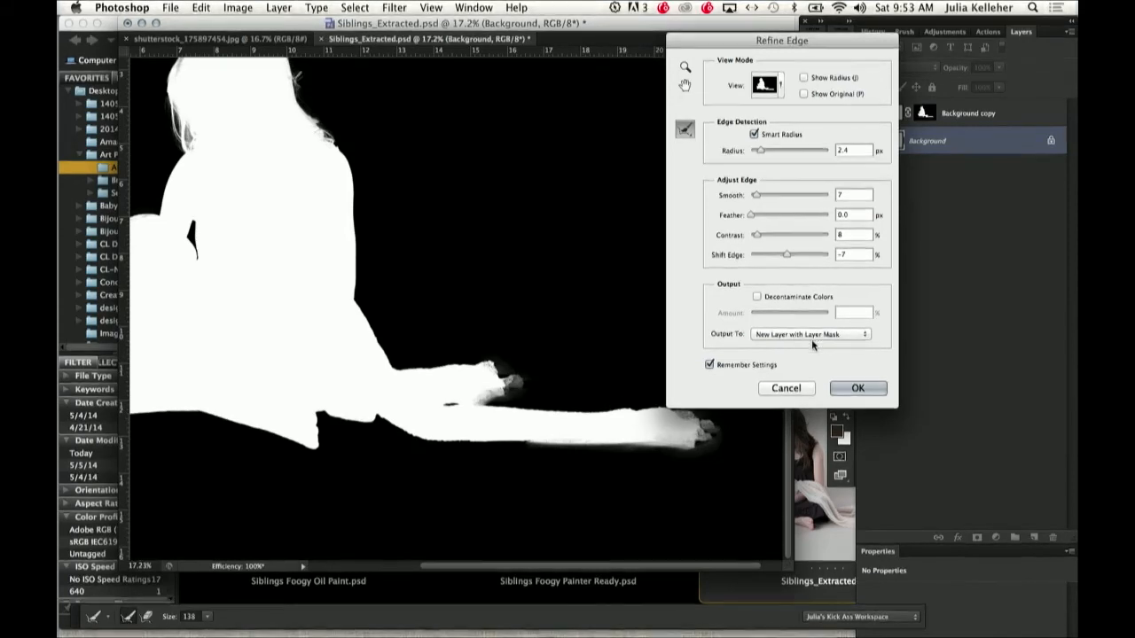
click(858, 386)
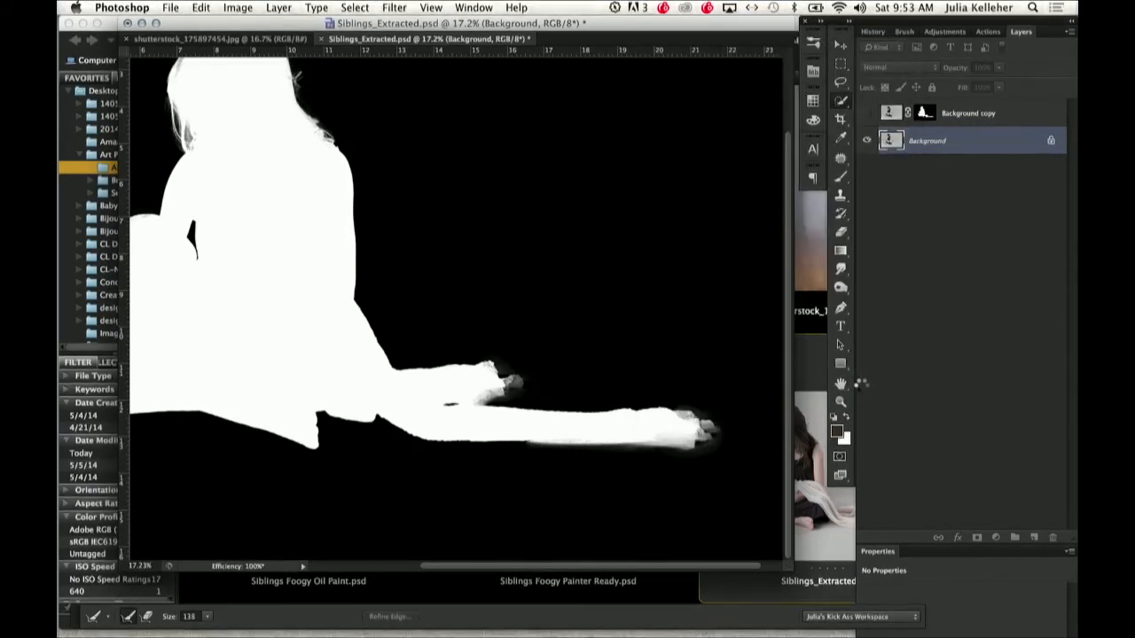
click(393, 615)
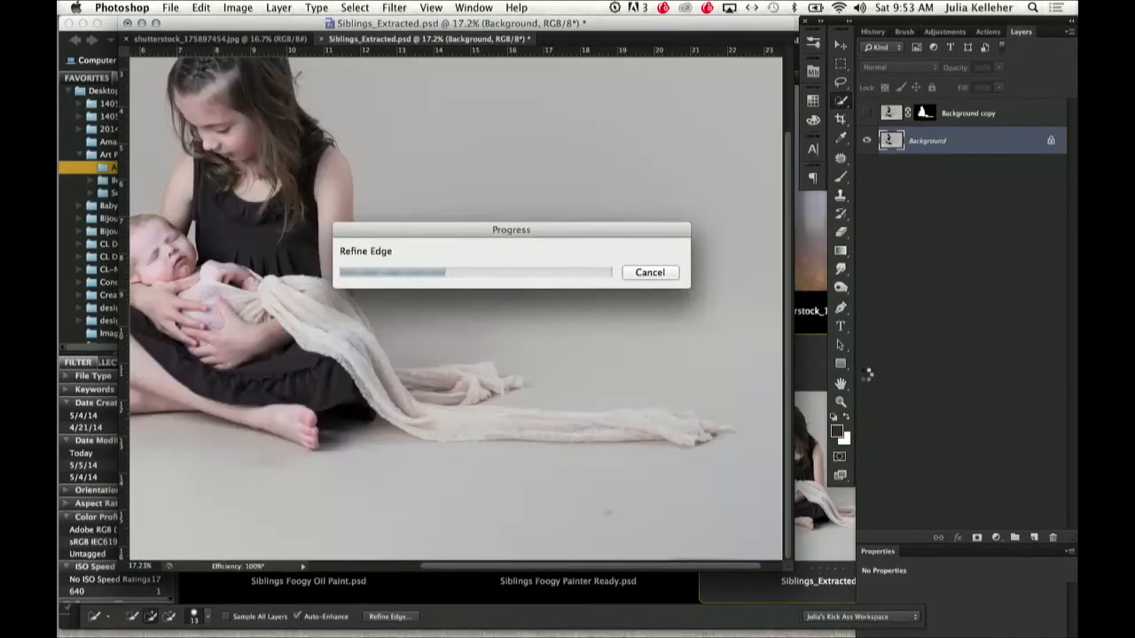